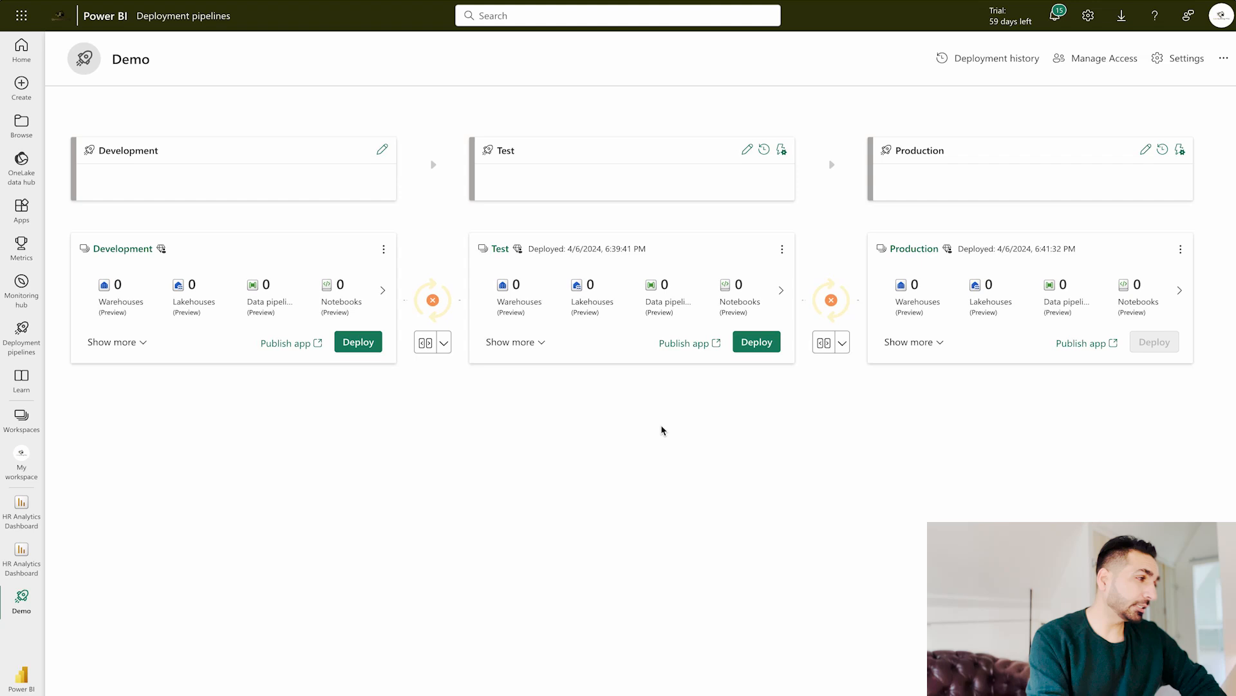
mouse_move(163, 145)
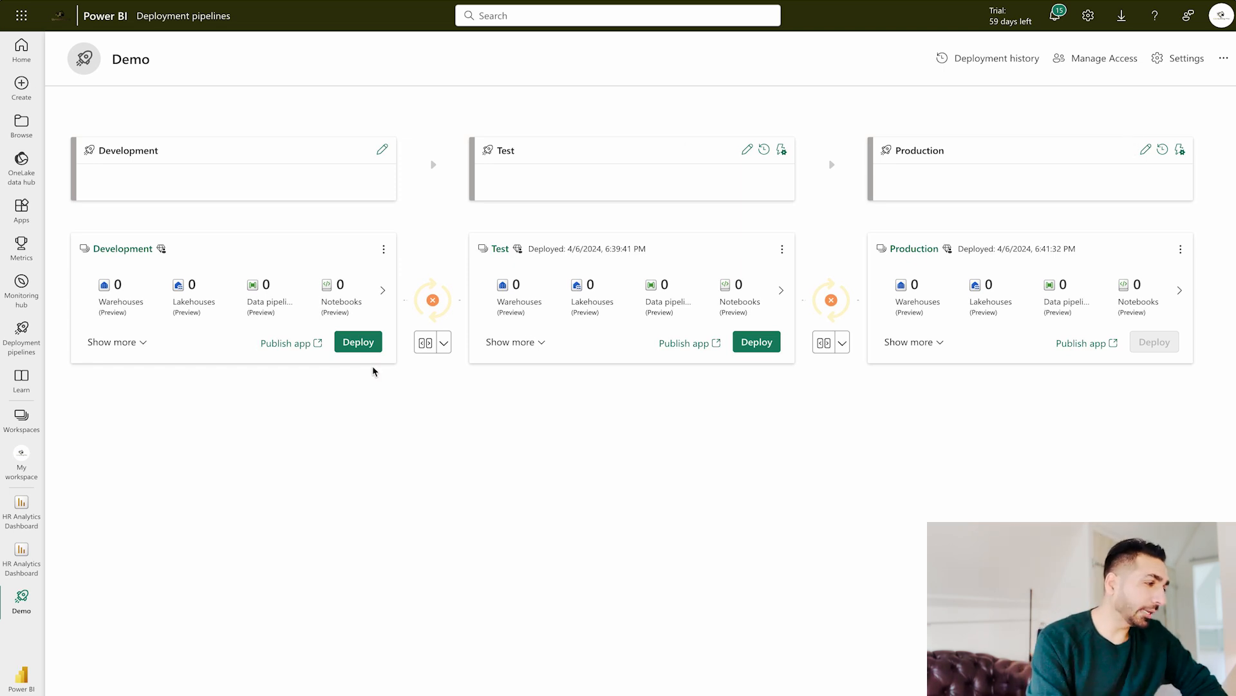
mouse_move(124, 254)
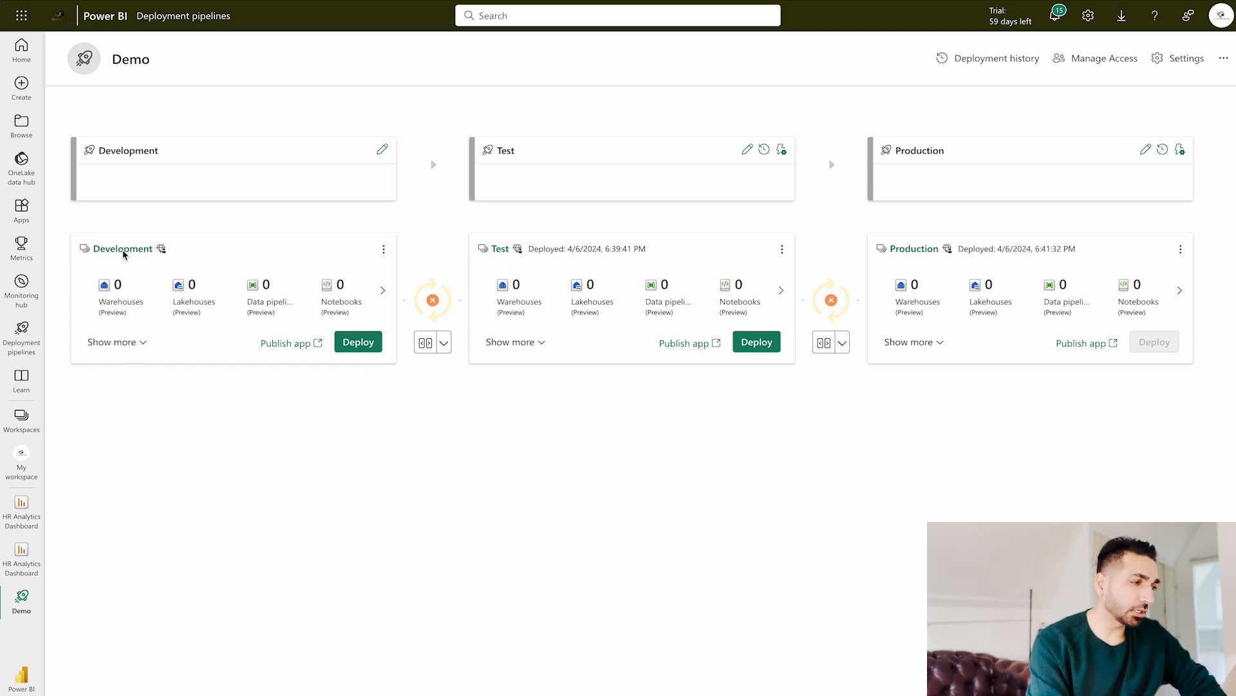
mouse_move(977, 274)
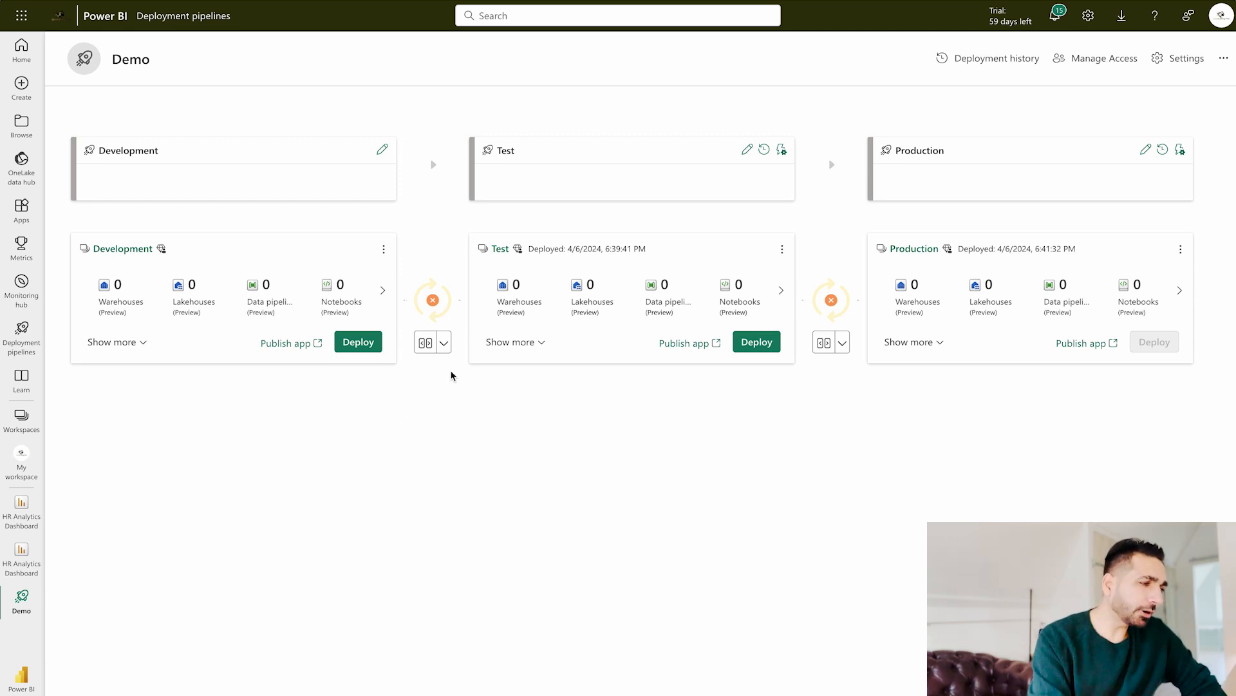
Compare the Development and Test stage contents to reveal the new HR Analytics Dashboard
click(444, 341)
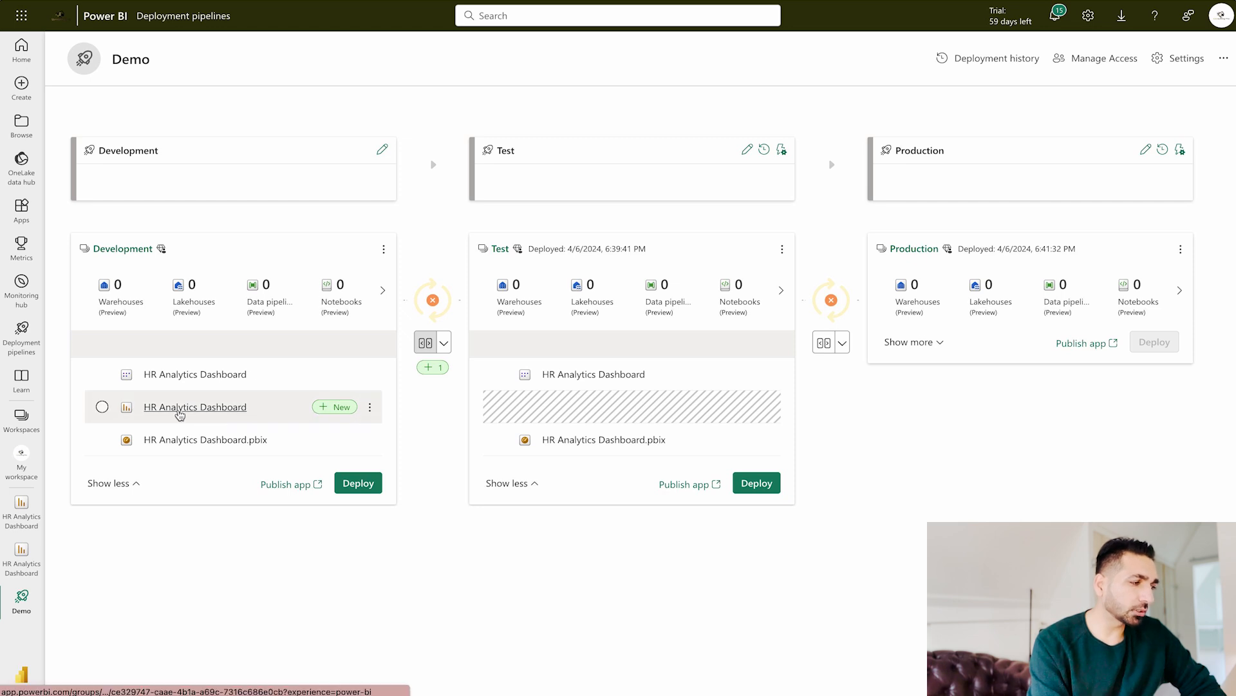
mouse_move(283, 409)
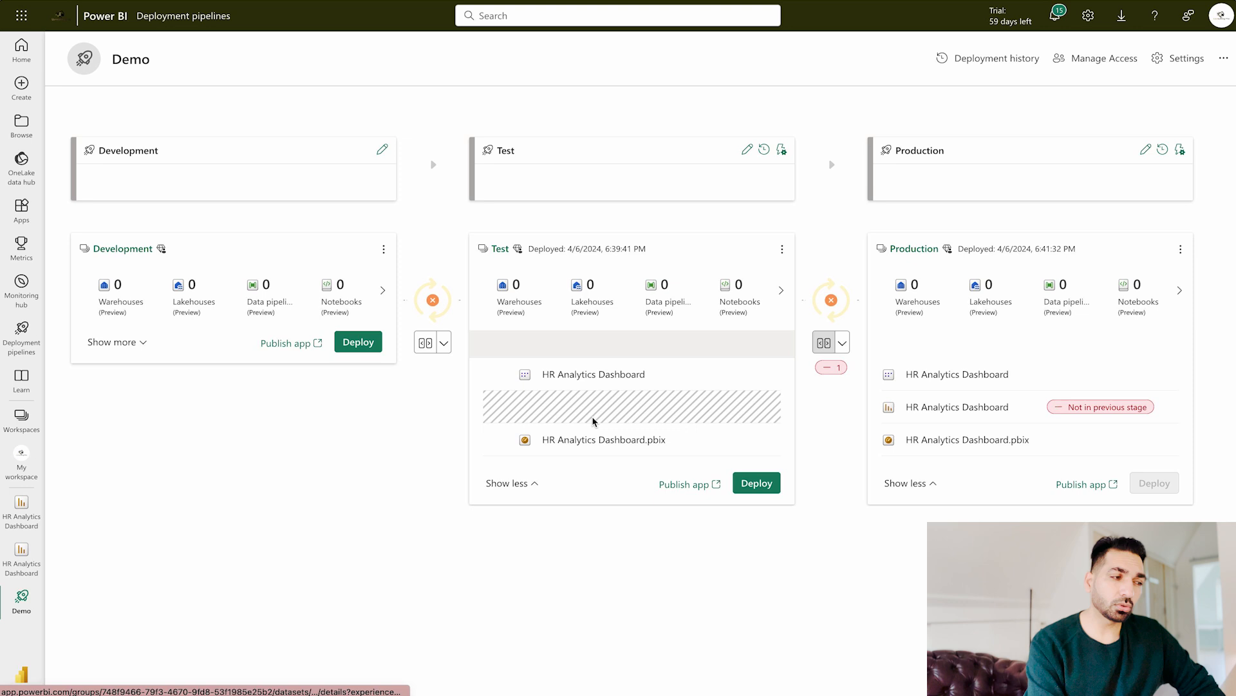
mouse_move(622, 588)
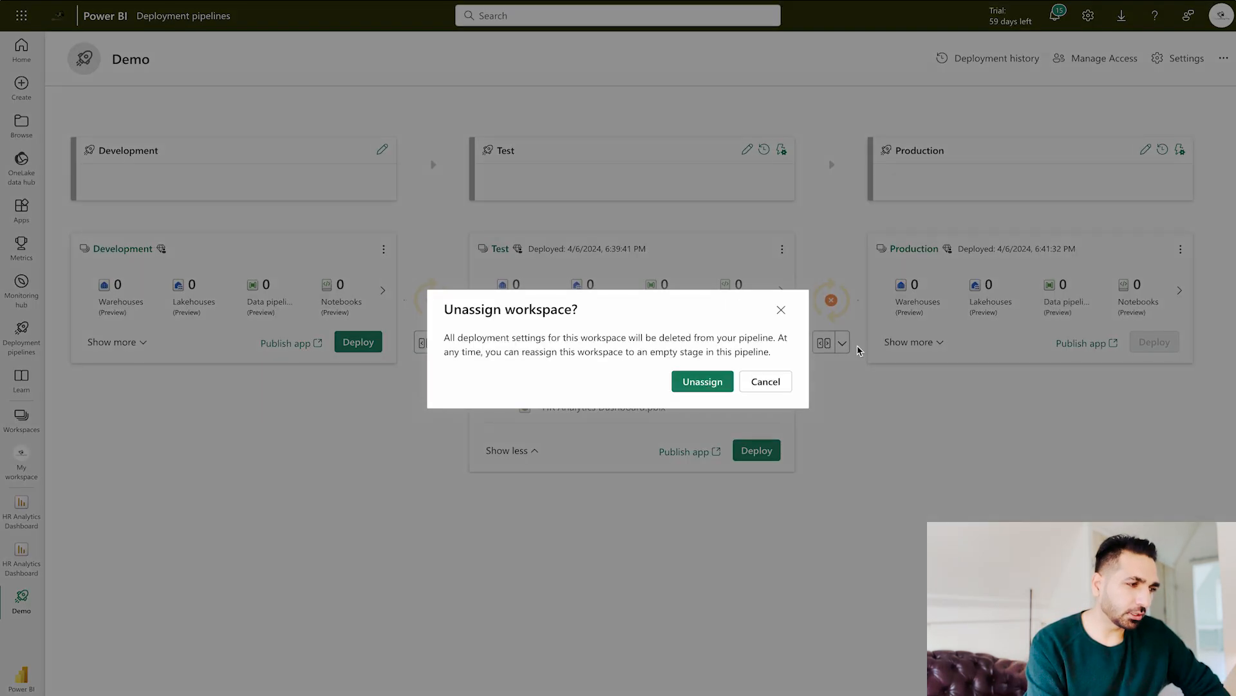
Confirm unassigning both workspaces and browse the Development stage's workspace list for Production
click(700, 382)
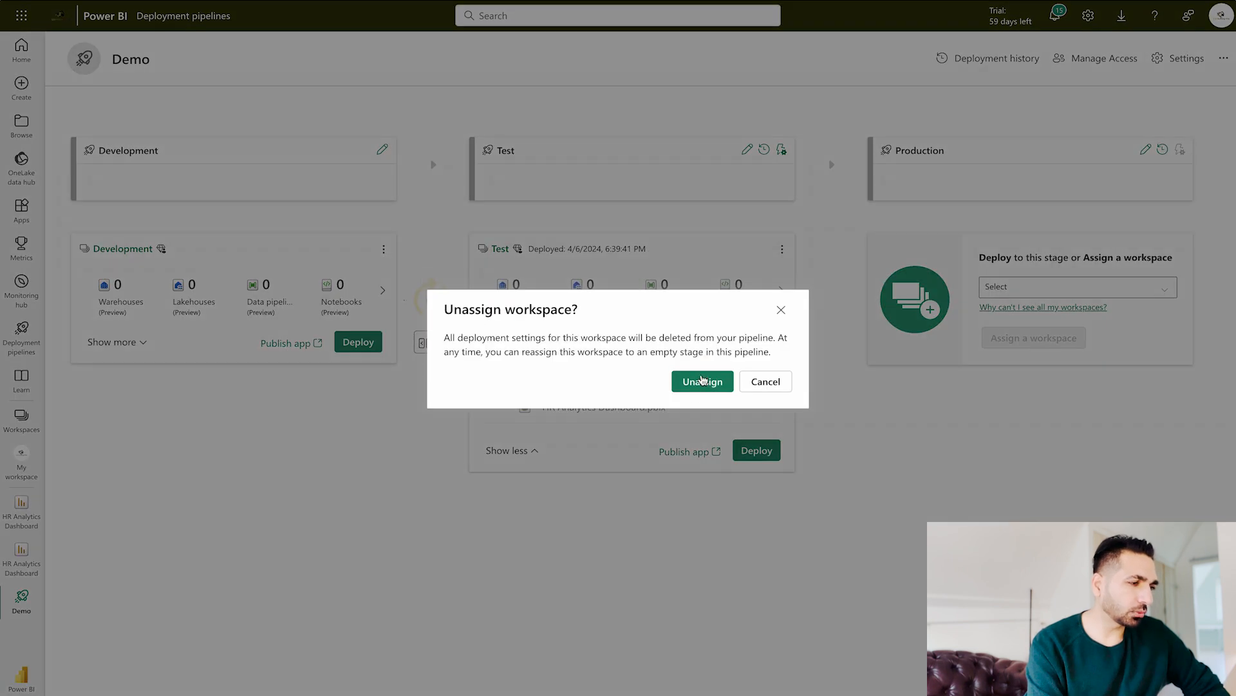
click(701, 381)
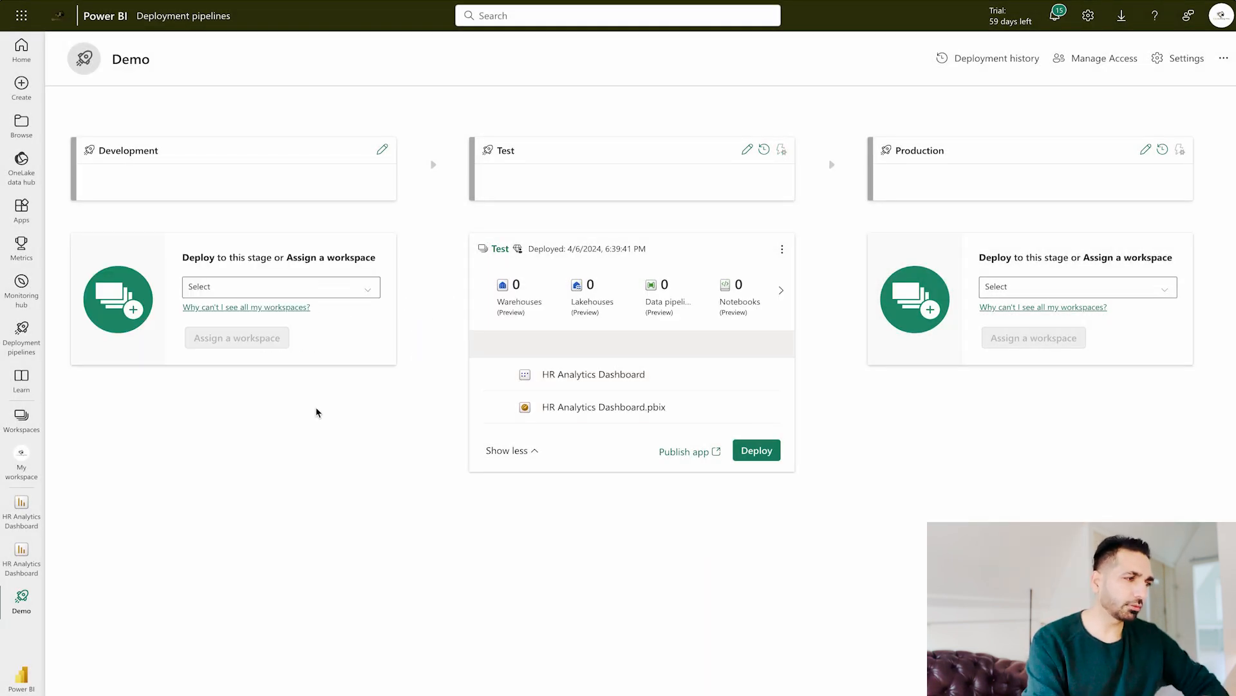
click(279, 286)
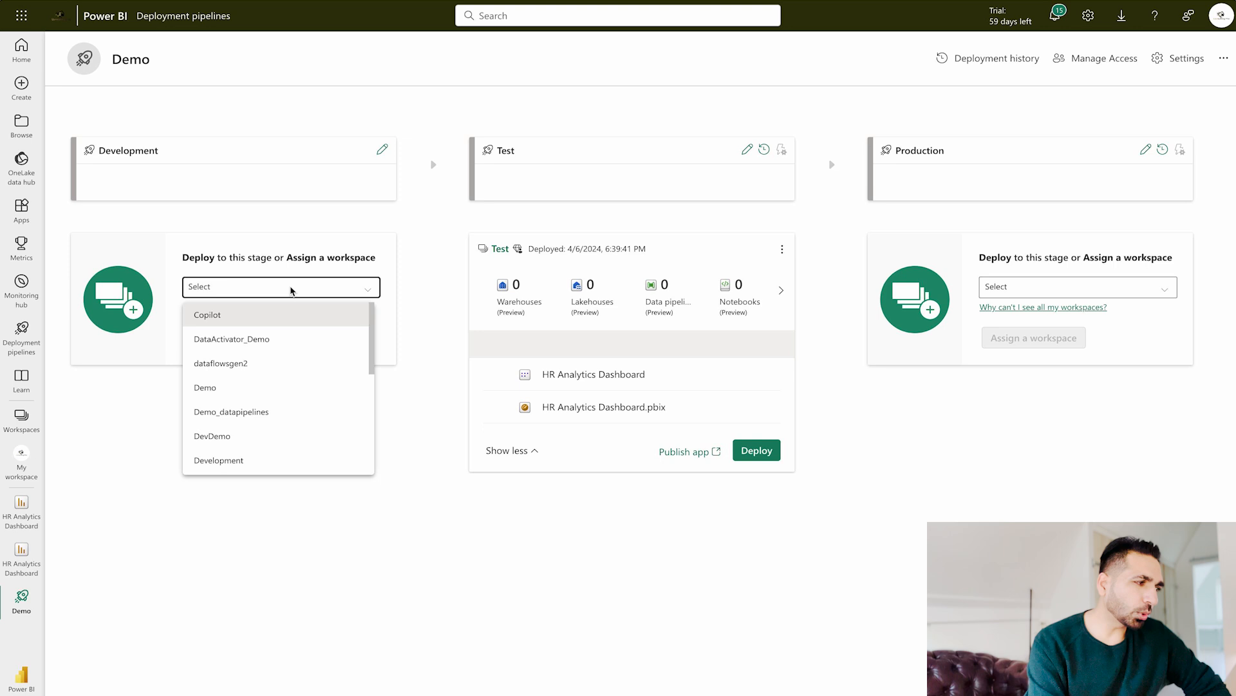
mouse_move(307, 214)
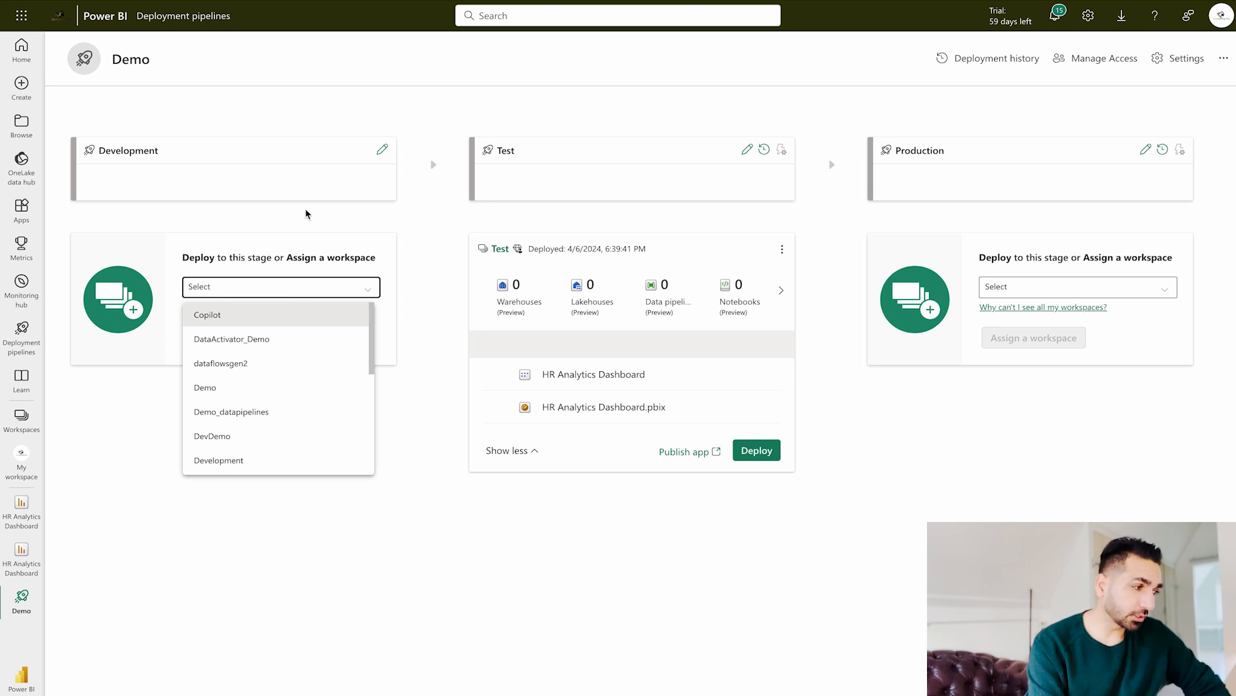
scroll(down, 3)
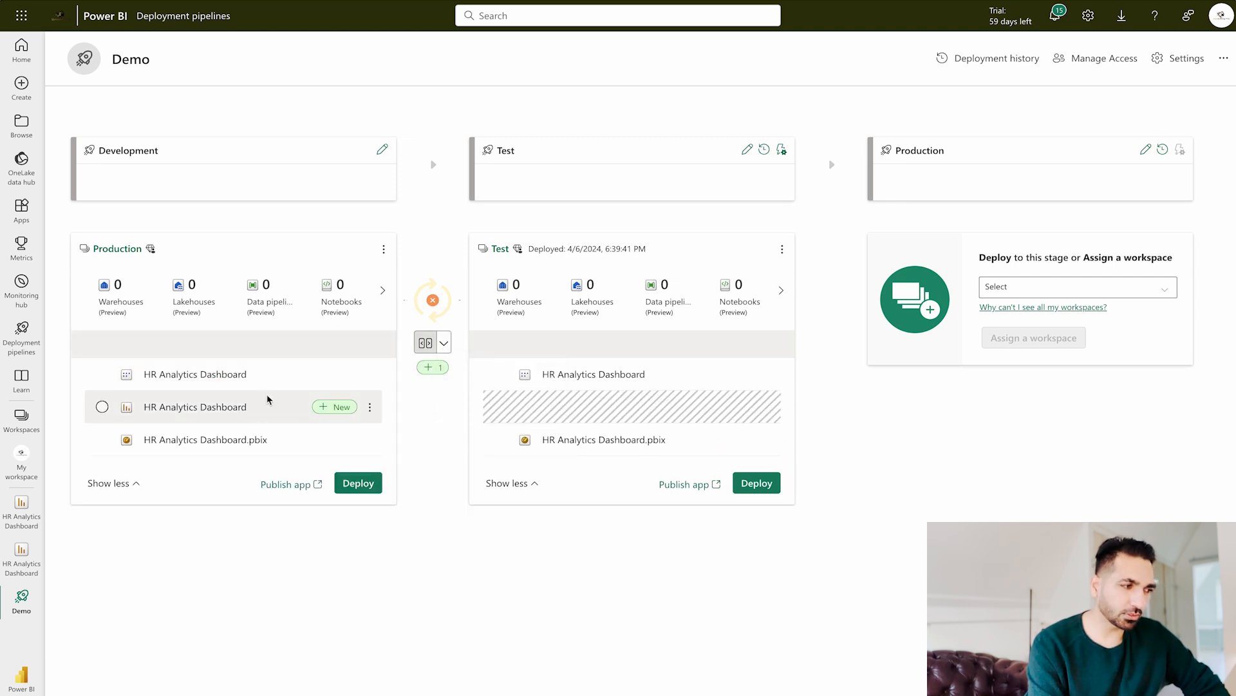
Deploy the Development stage to Test and confirm sending the new HR Analytics Dashboard
click(357, 482)
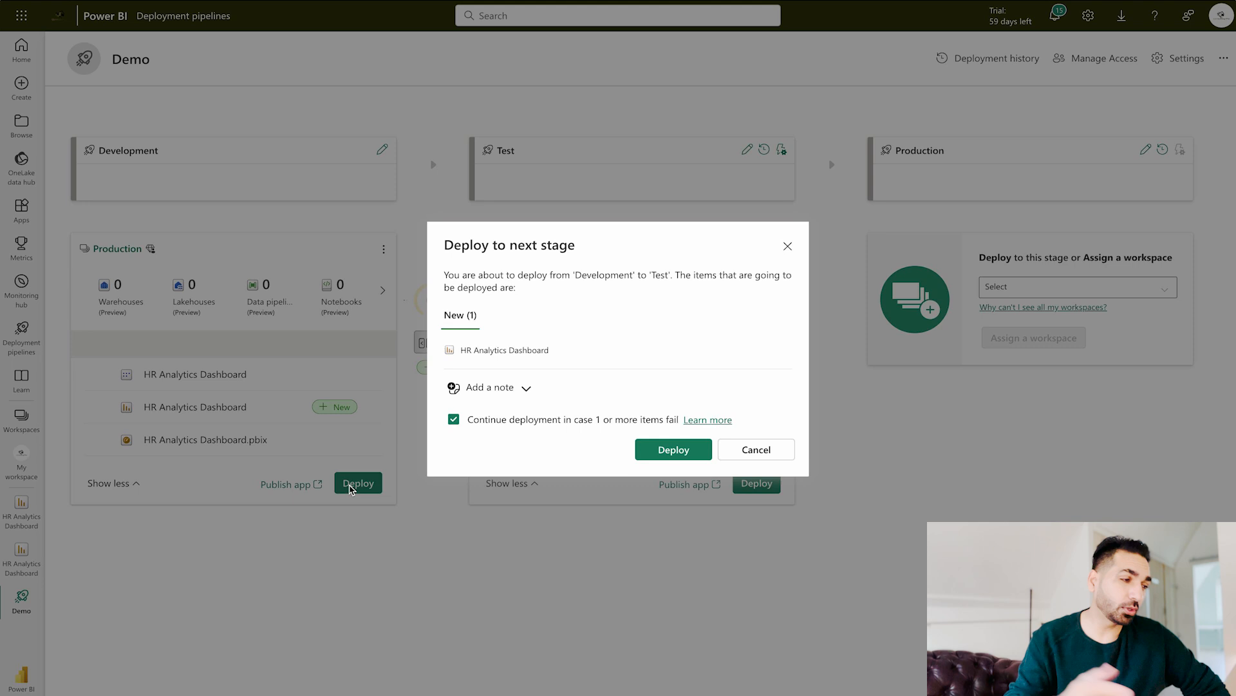
click(672, 448)
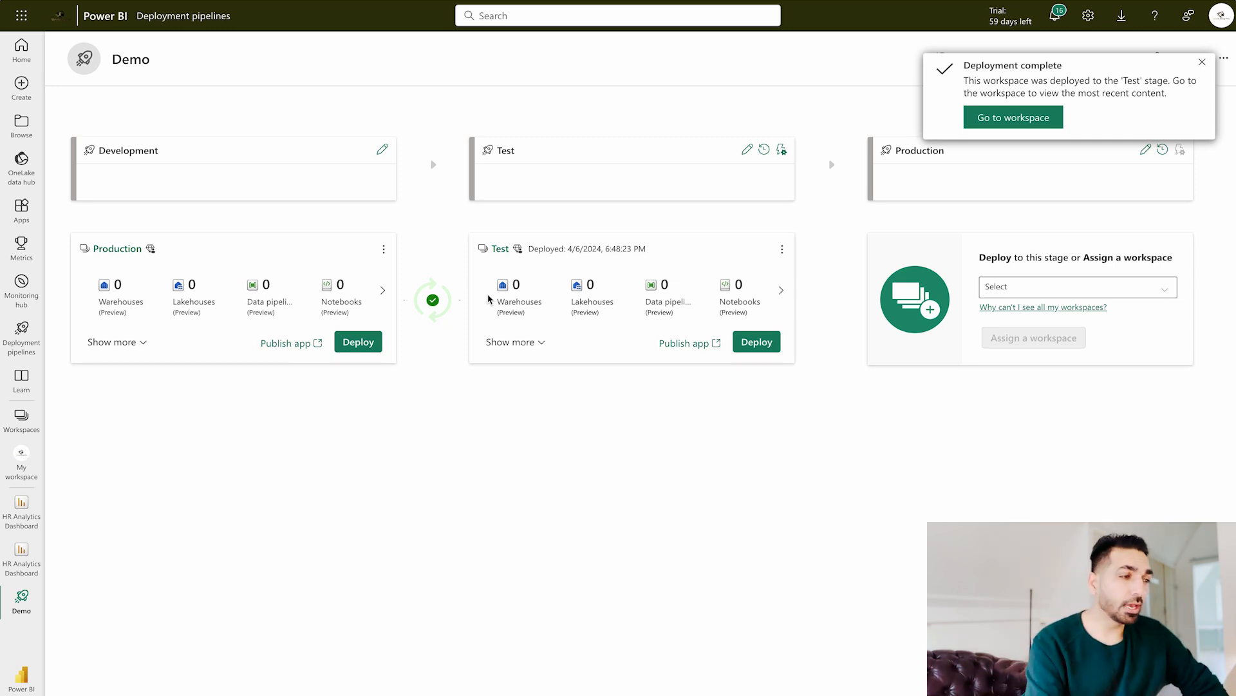
mouse_move(569, 268)
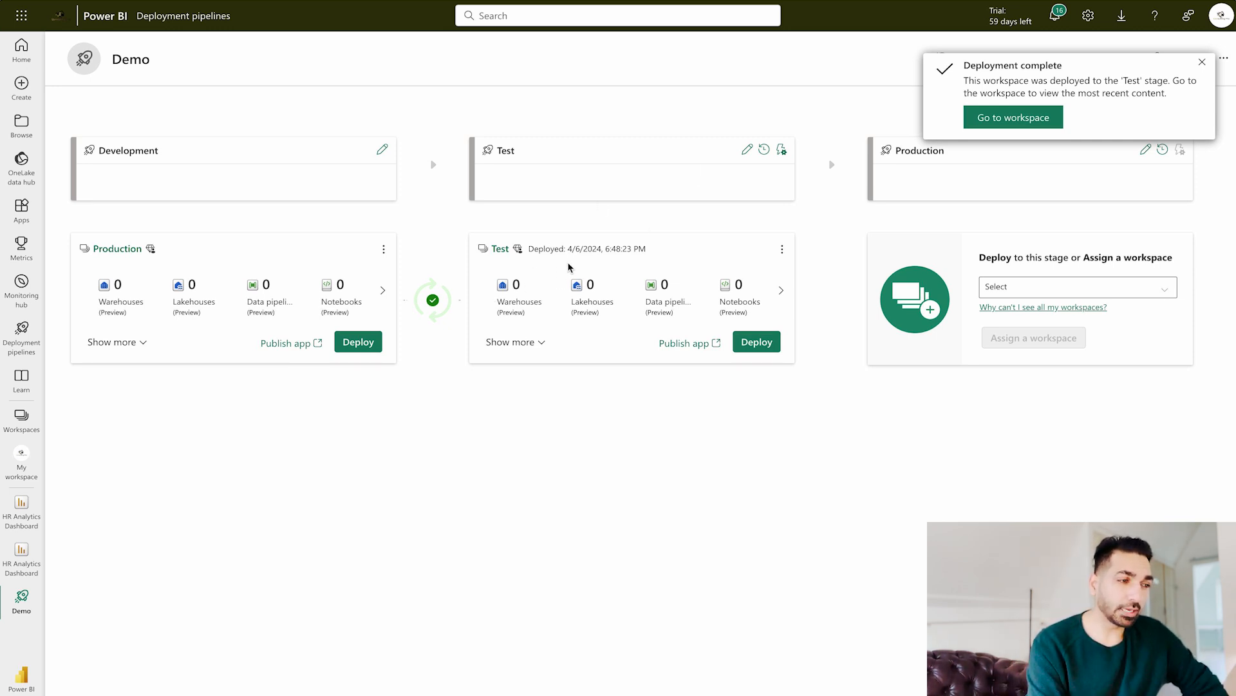
mouse_move(787, 273)
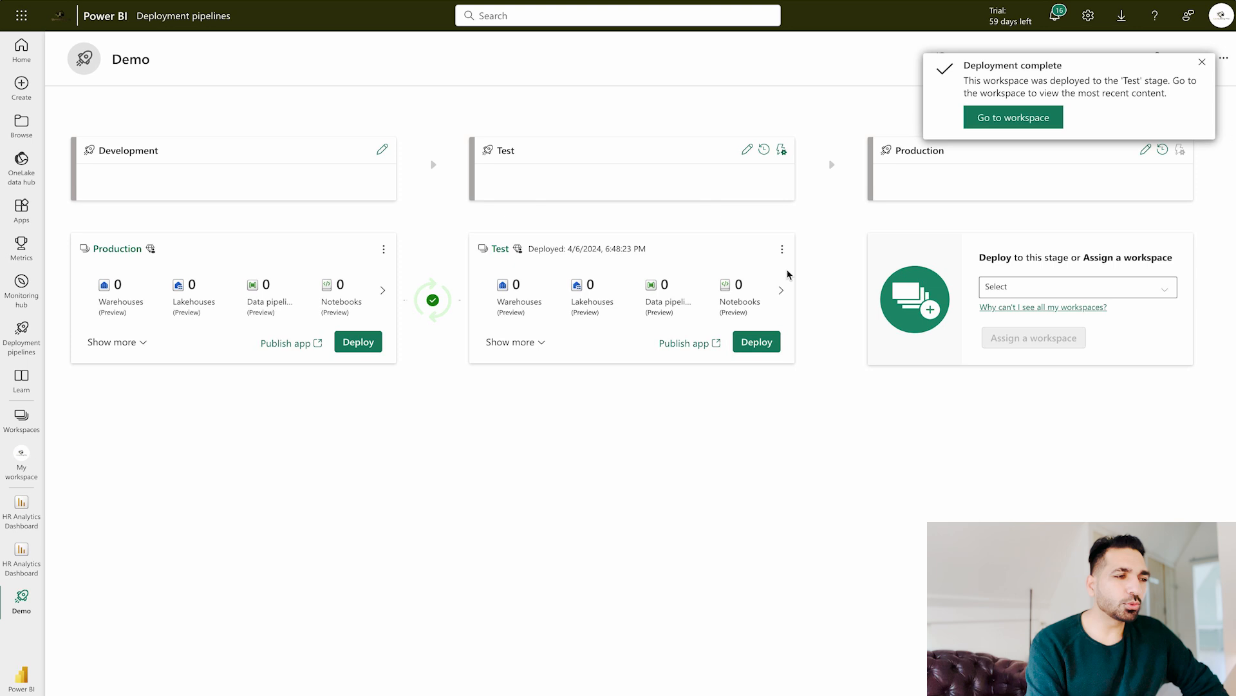
mouse_move(1028, 285)
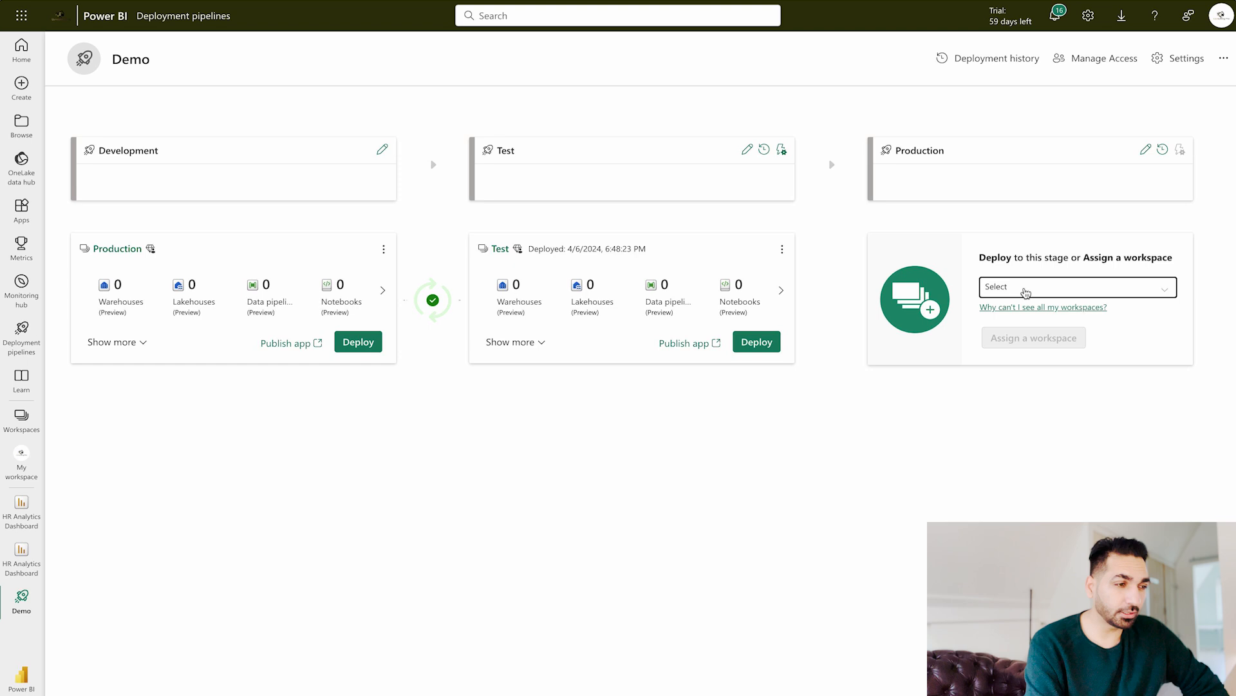
Choose the Development workspace for the Production stage and assign it
click(1077, 286)
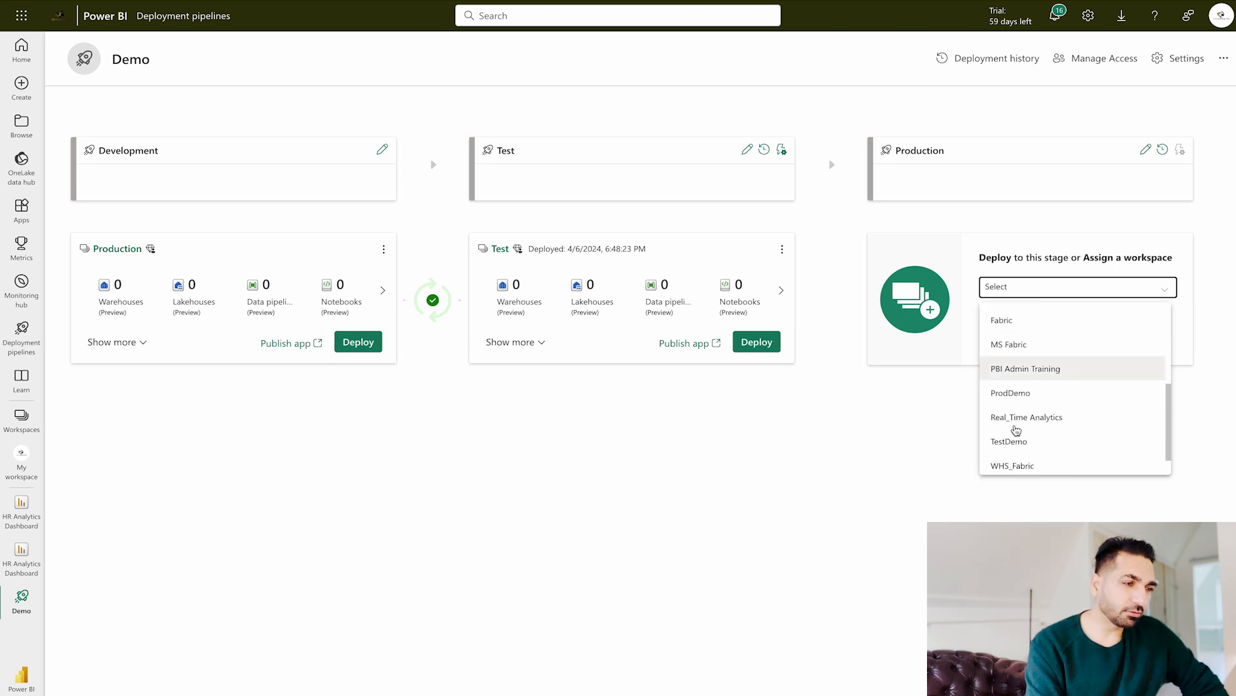
scroll(down, 3)
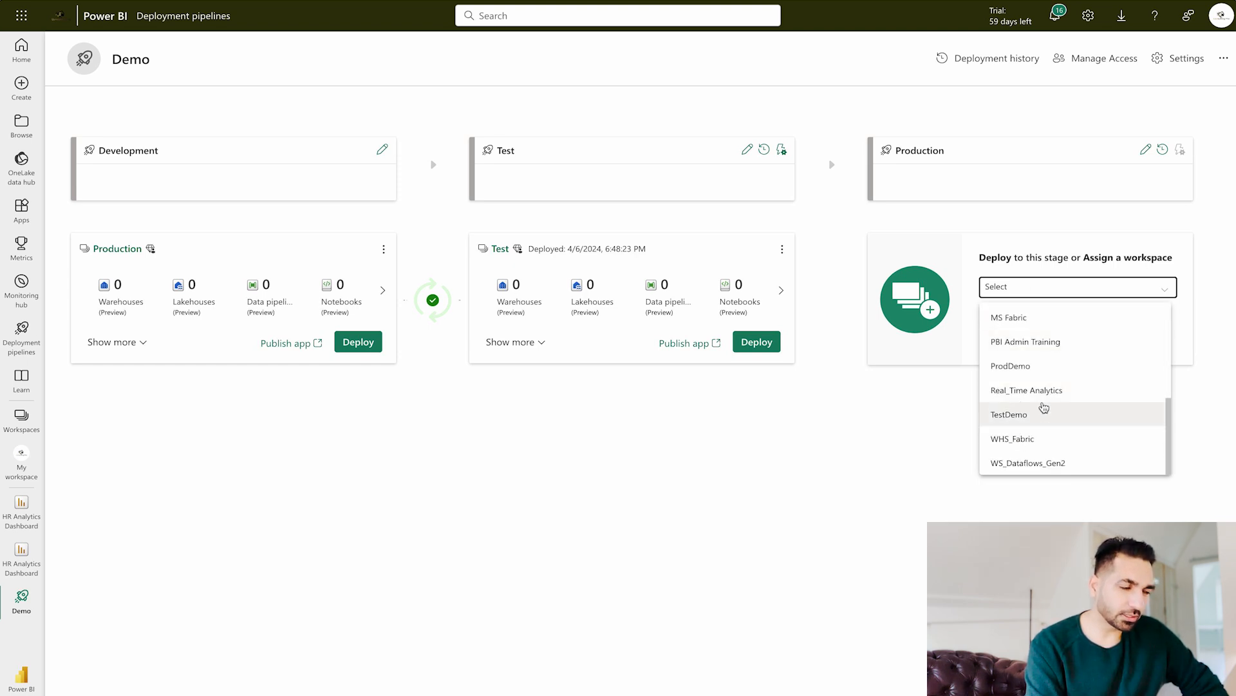
mouse_move(1030, 379)
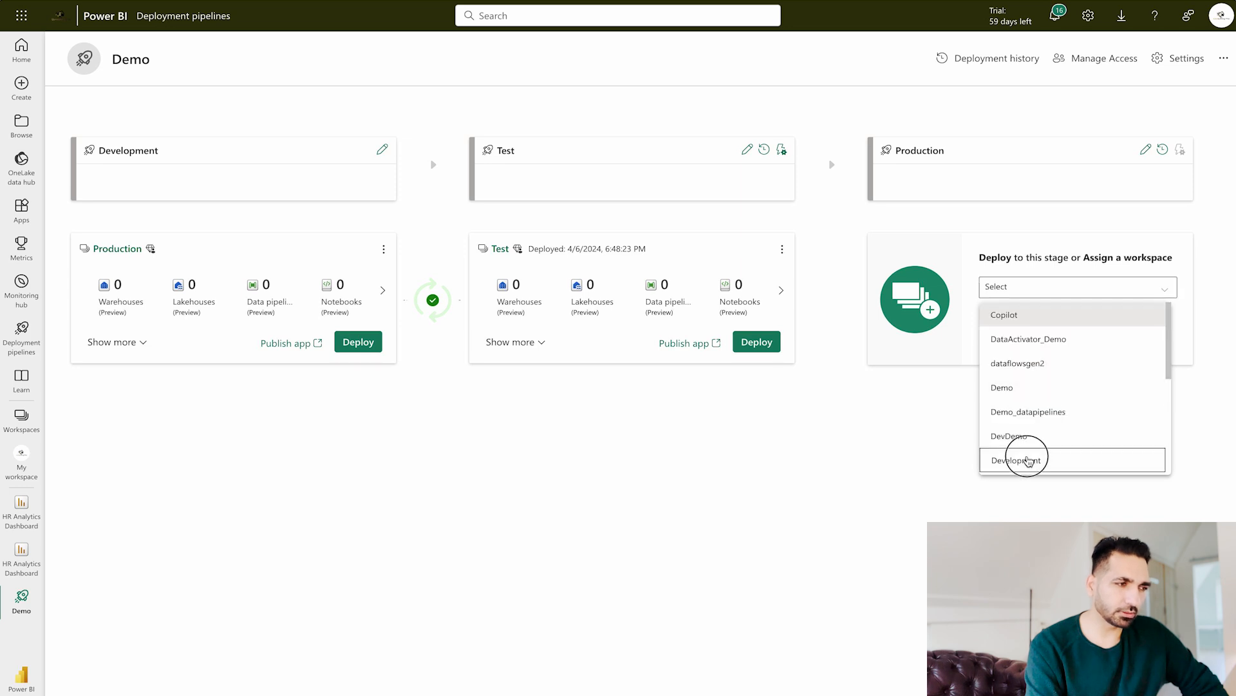
click(1016, 458)
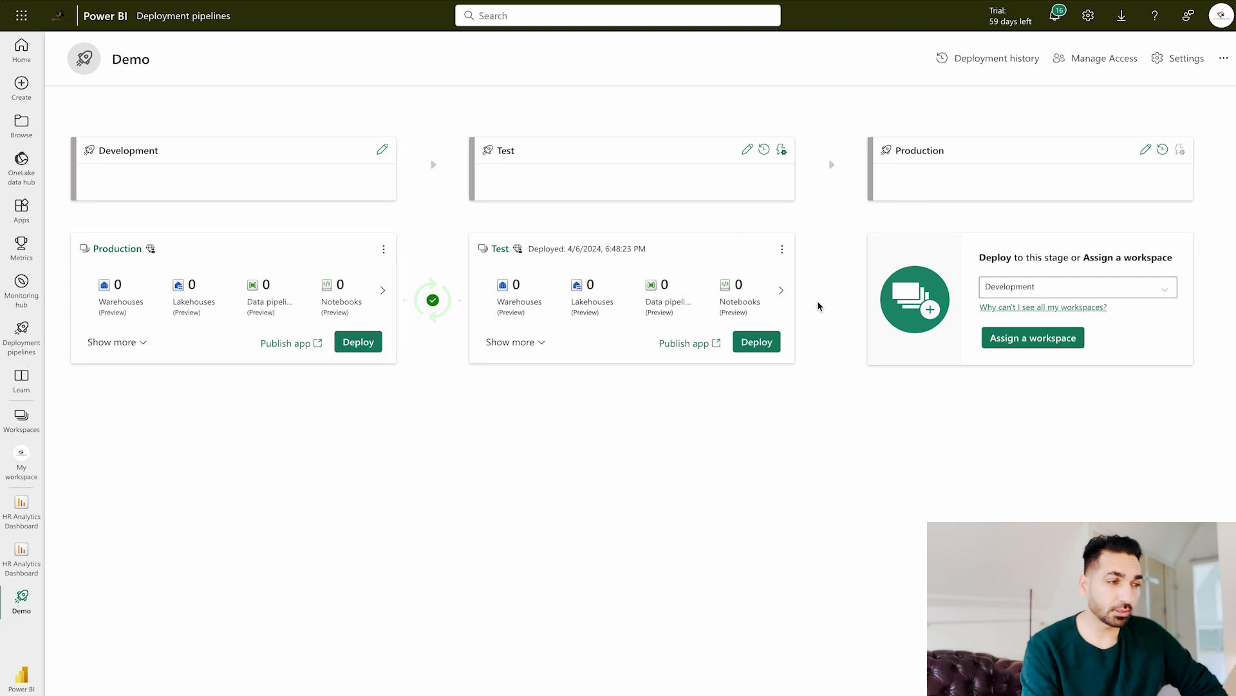
click(384, 249)
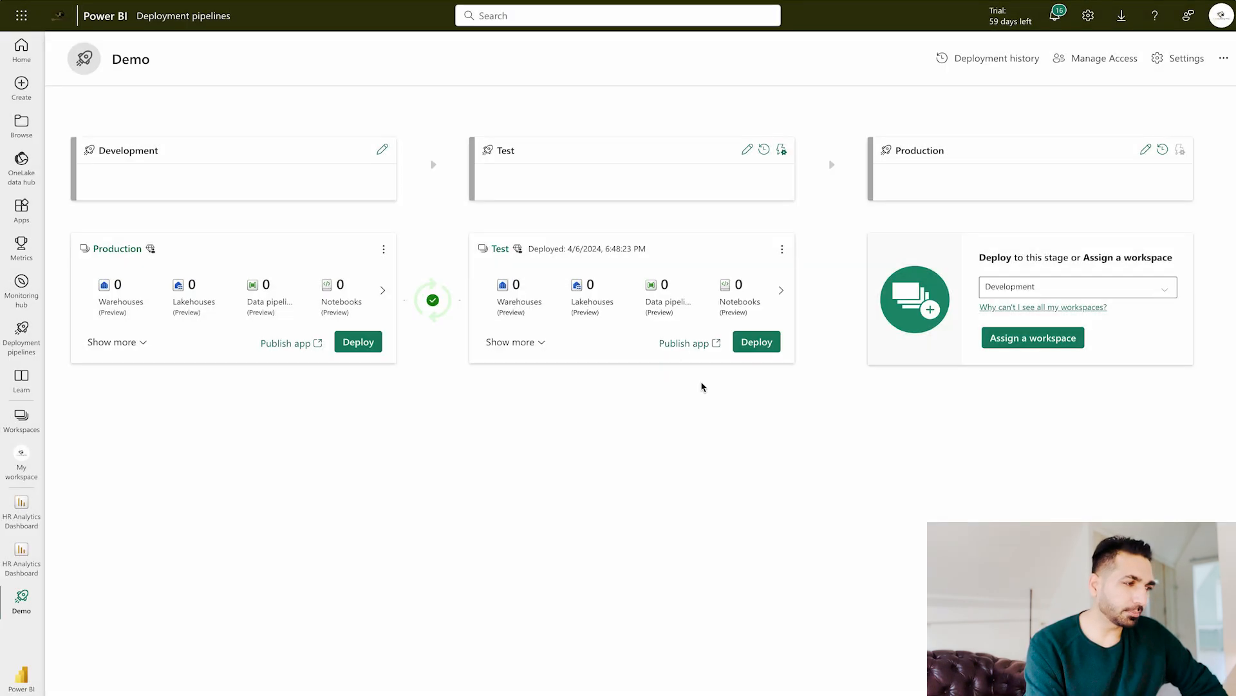
click(1077, 286)
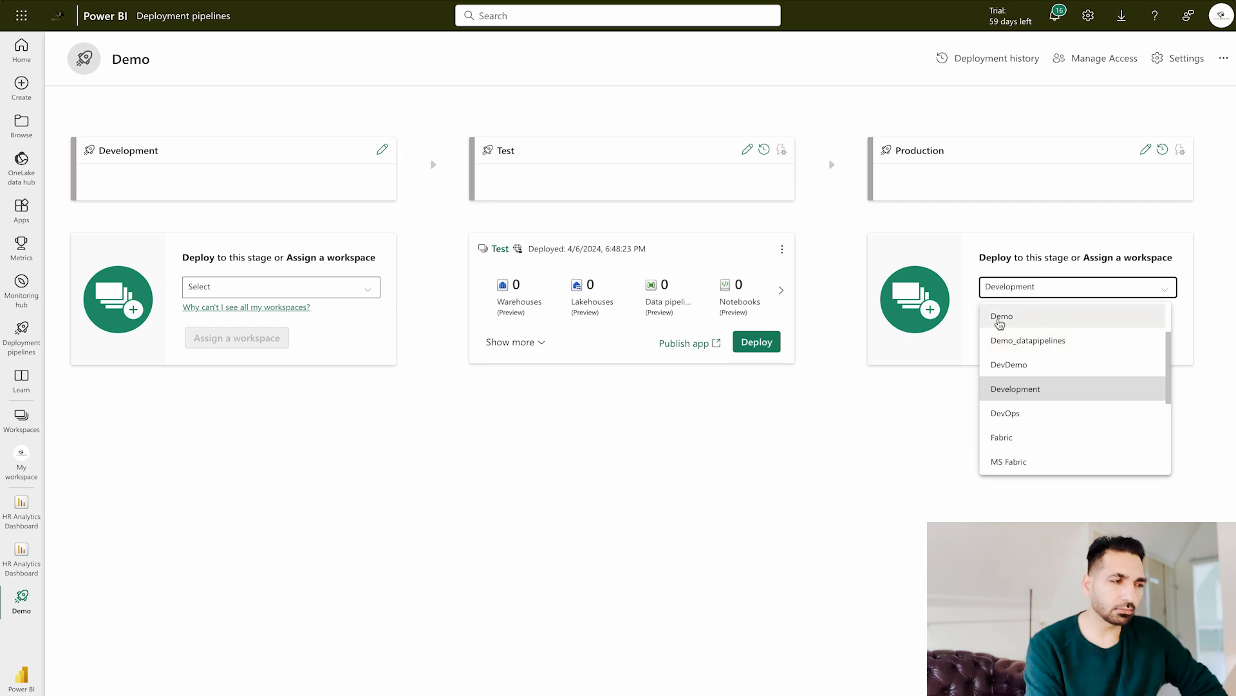
click(1016, 388)
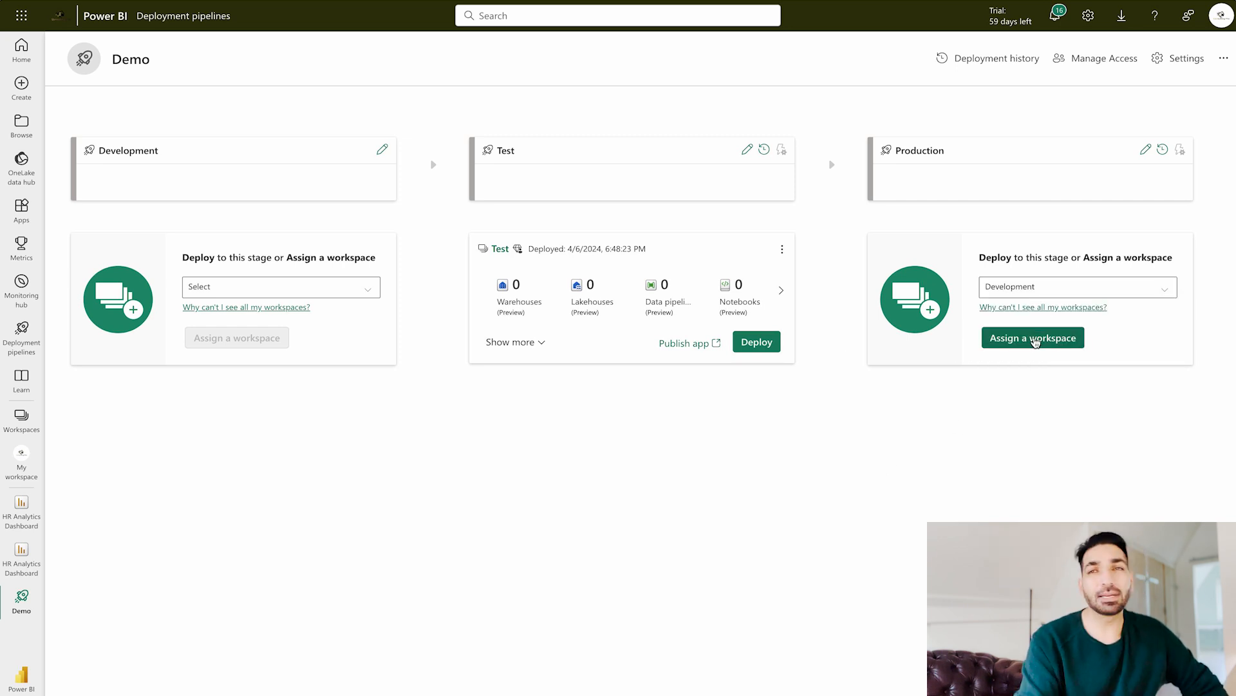
mouse_move(1033, 337)
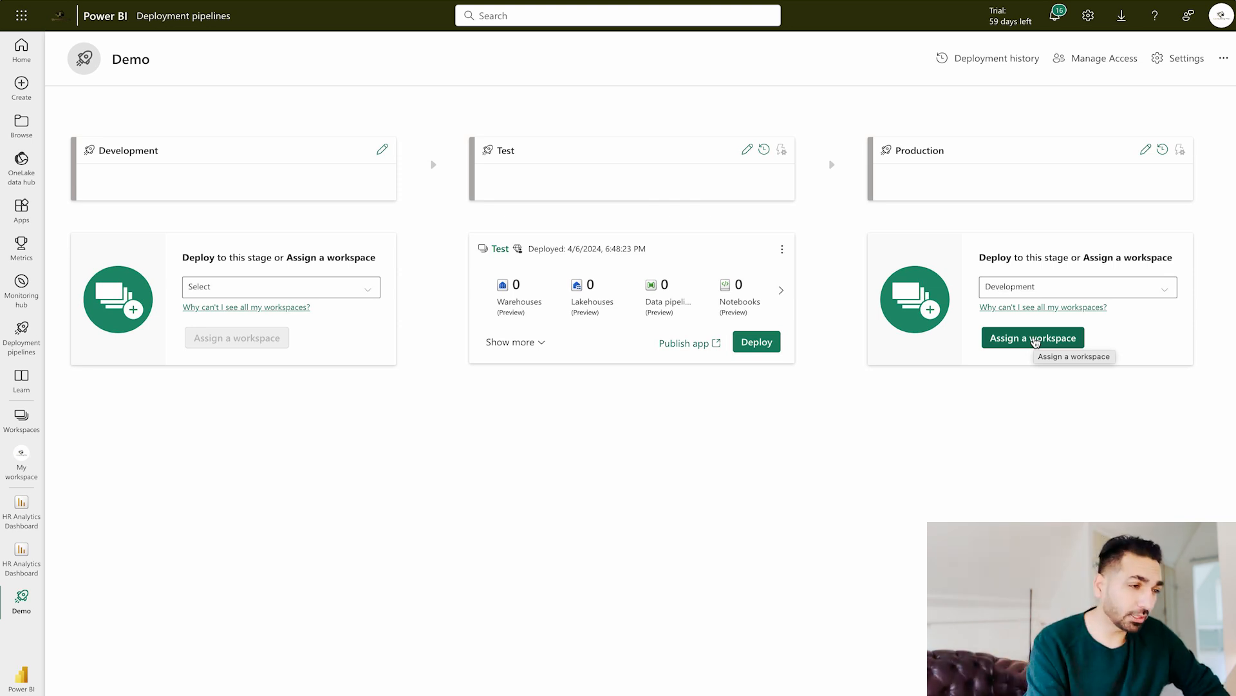
click(1034, 337)
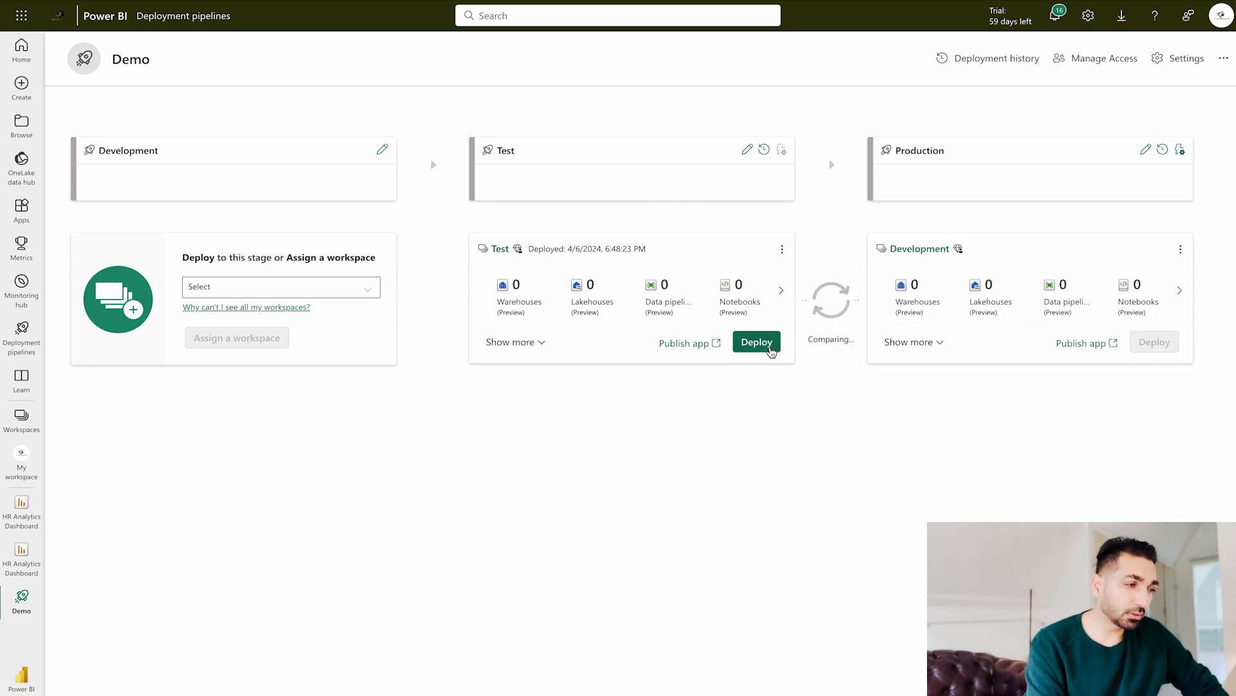
Attempt to deploy the Test stage onward, triggering the "Can't start the deployment" error
click(755, 342)
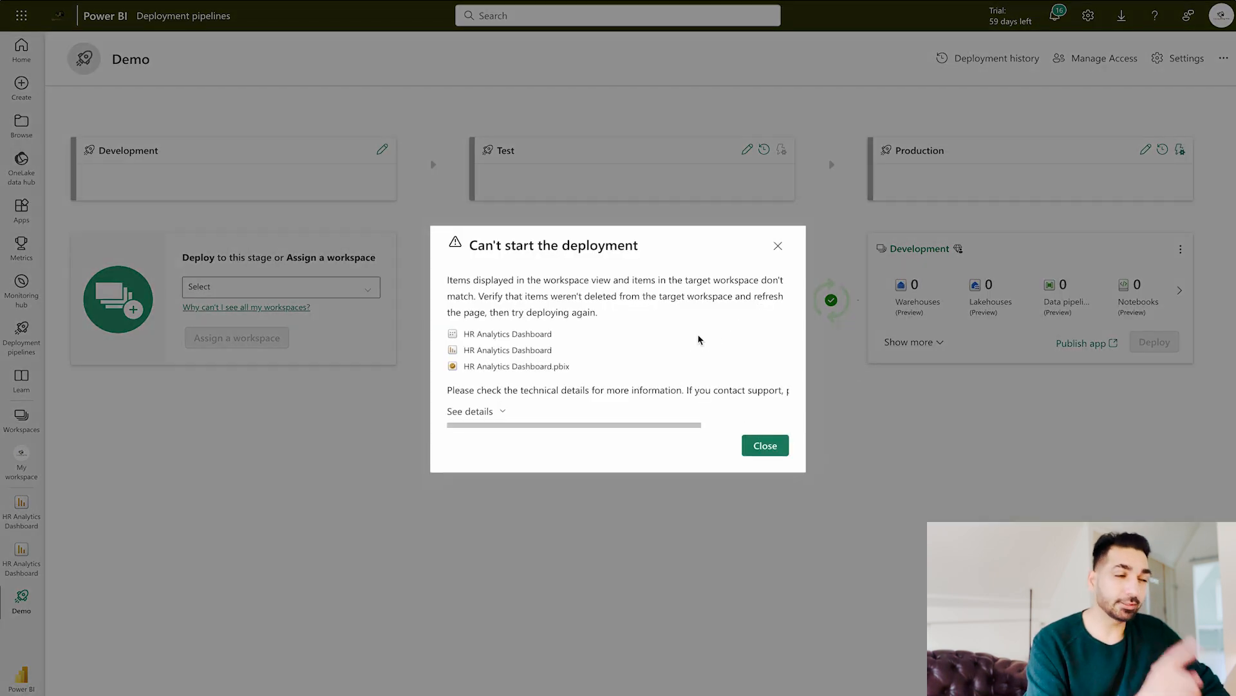
mouse_move(659, 313)
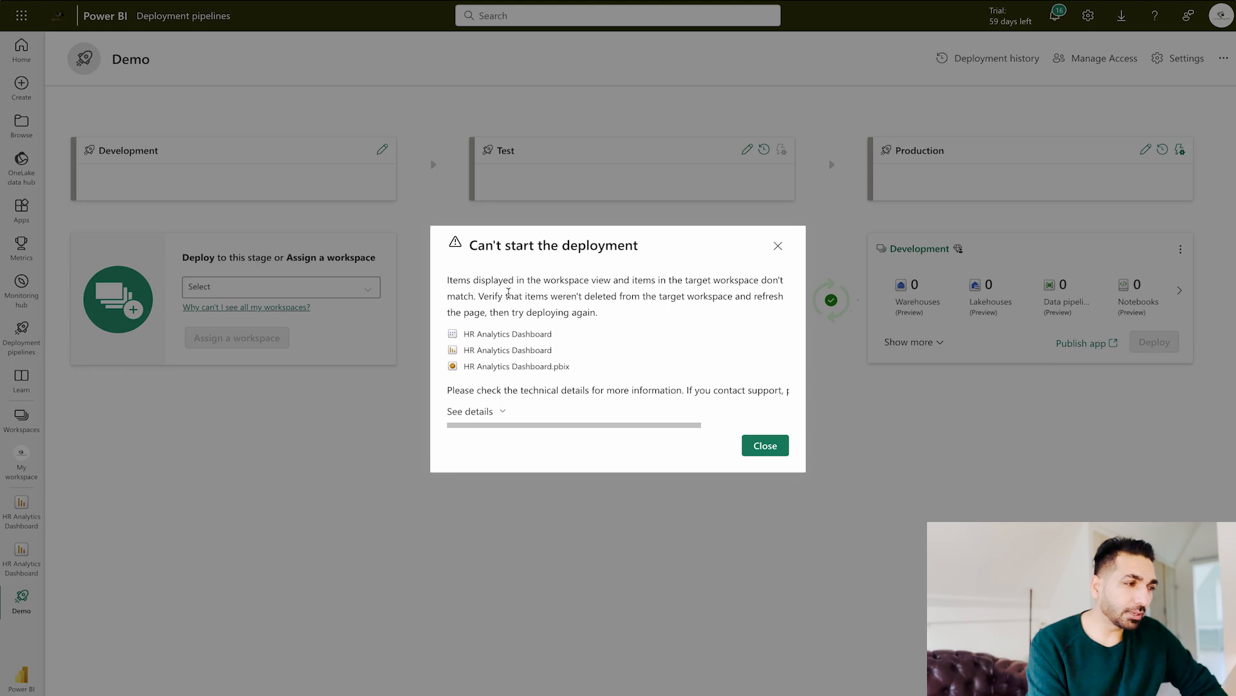
mouse_move(760, 294)
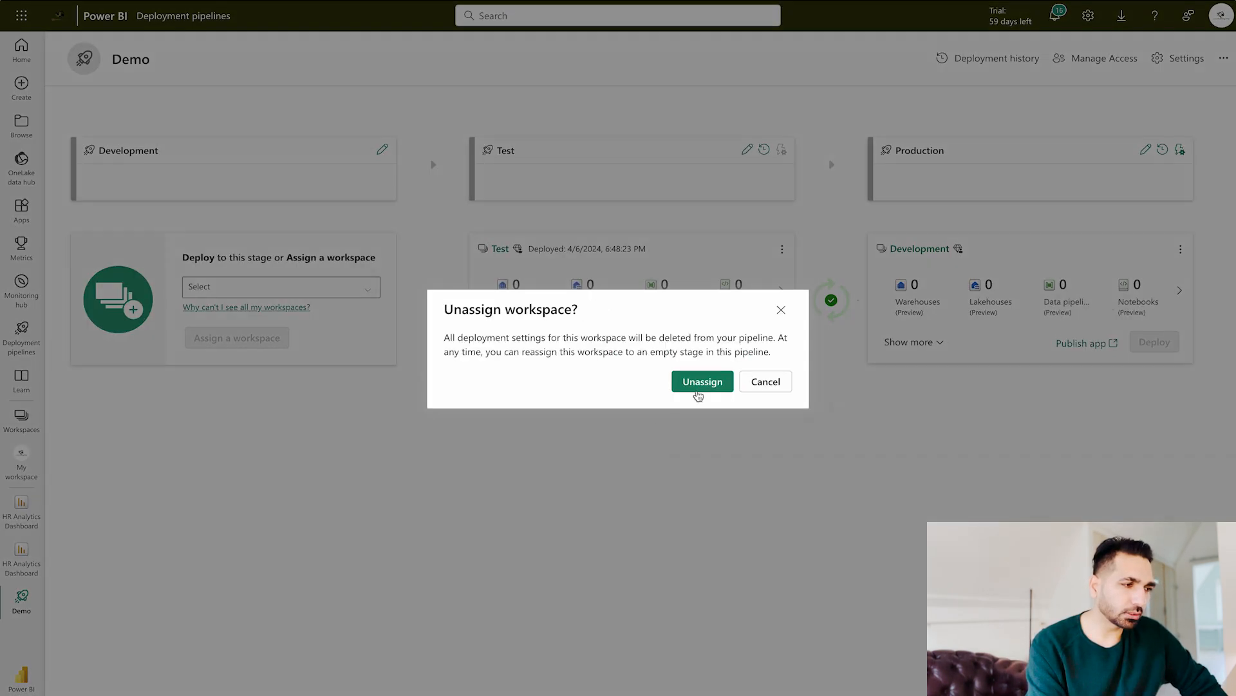
Unassign the Production stage, then pick Development for the Development stage and Production for the Production stage
click(701, 382)
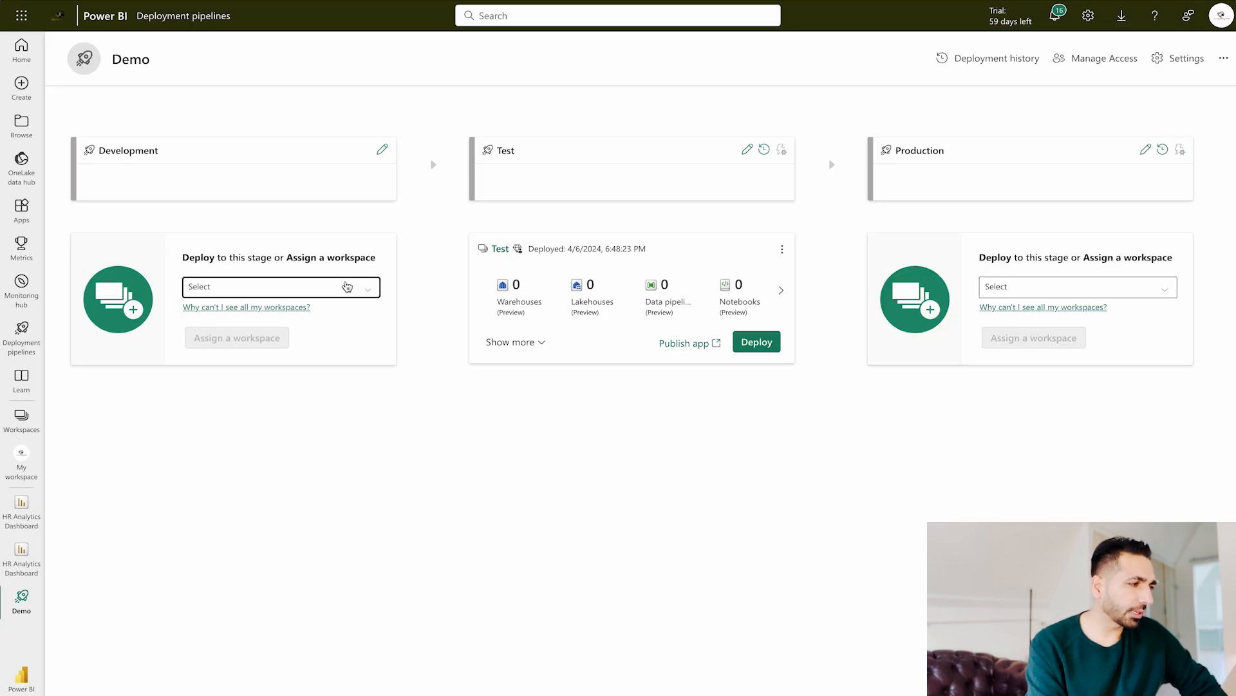
click(281, 286)
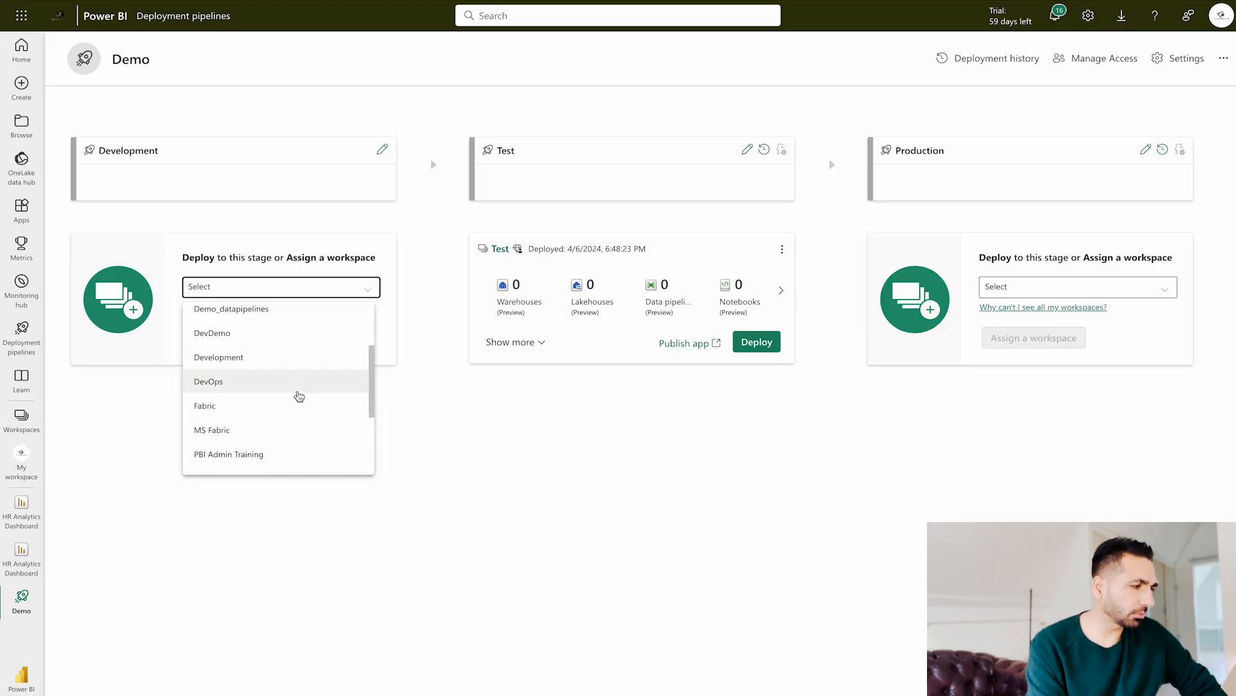
click(219, 356)
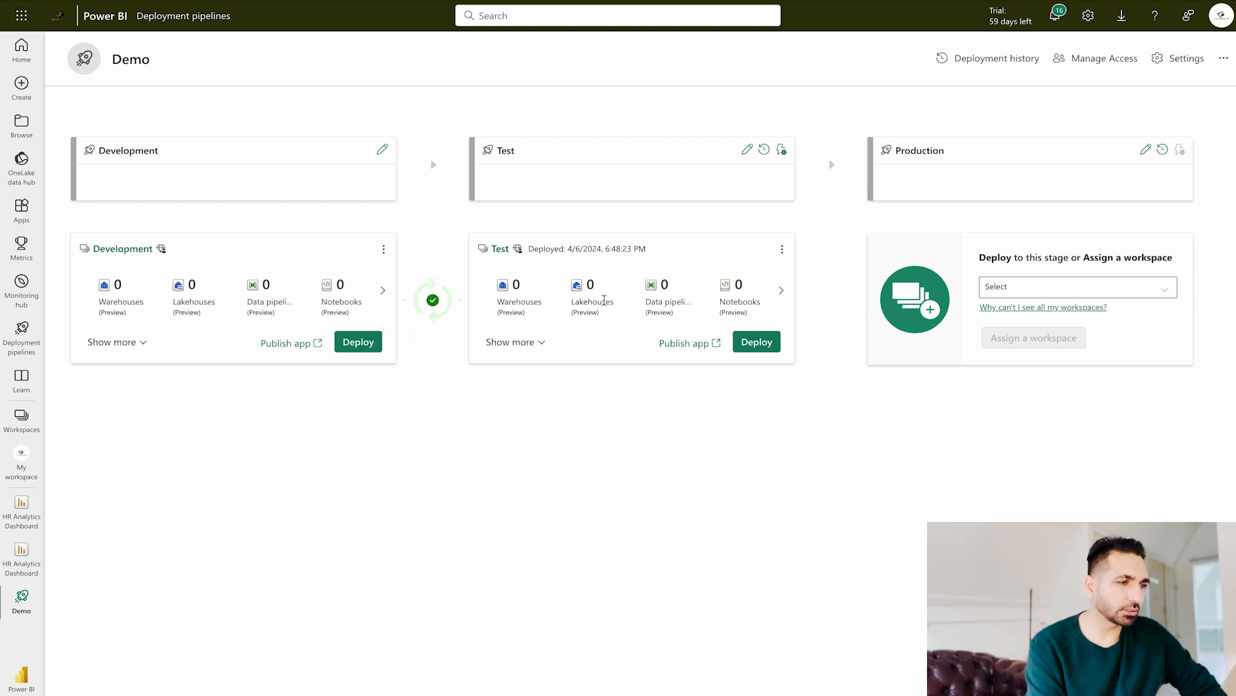
click(1076, 286)
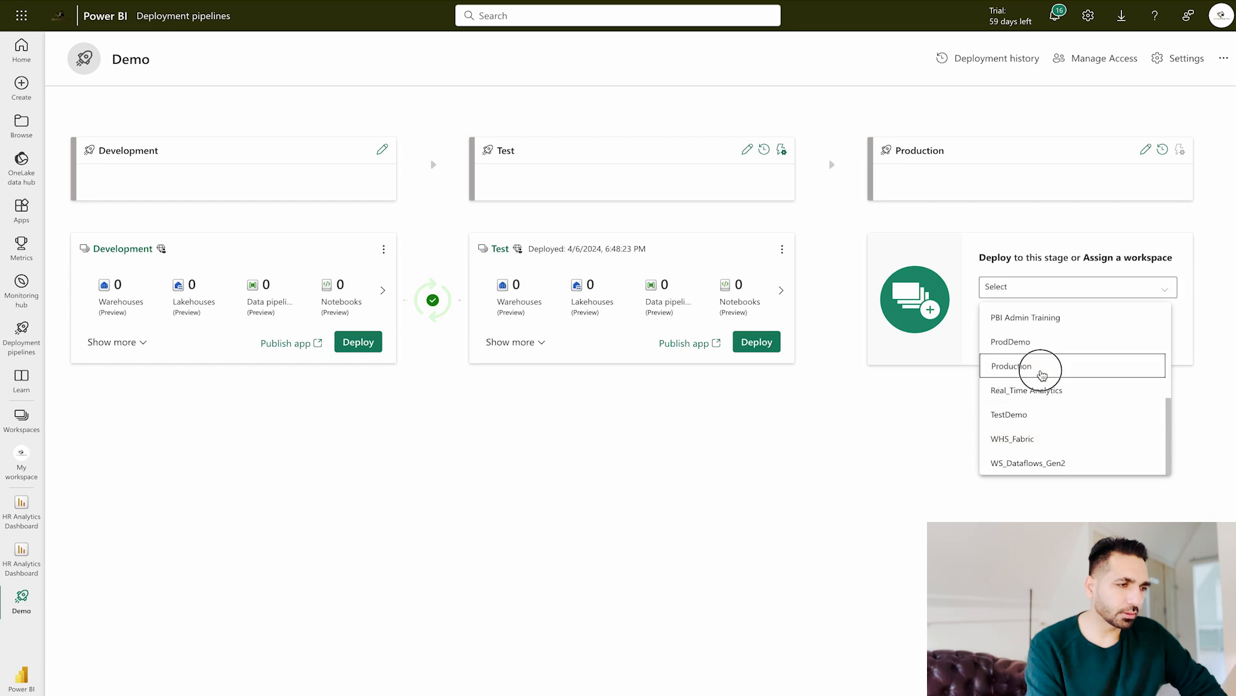
click(1012, 365)
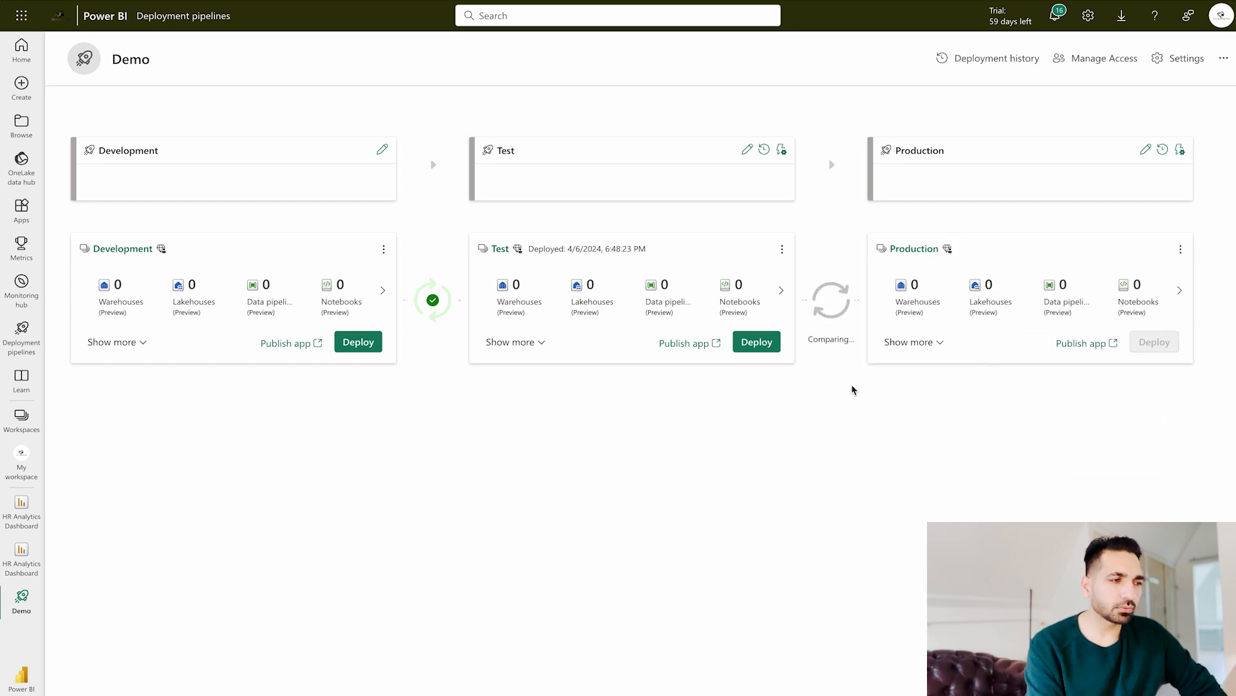